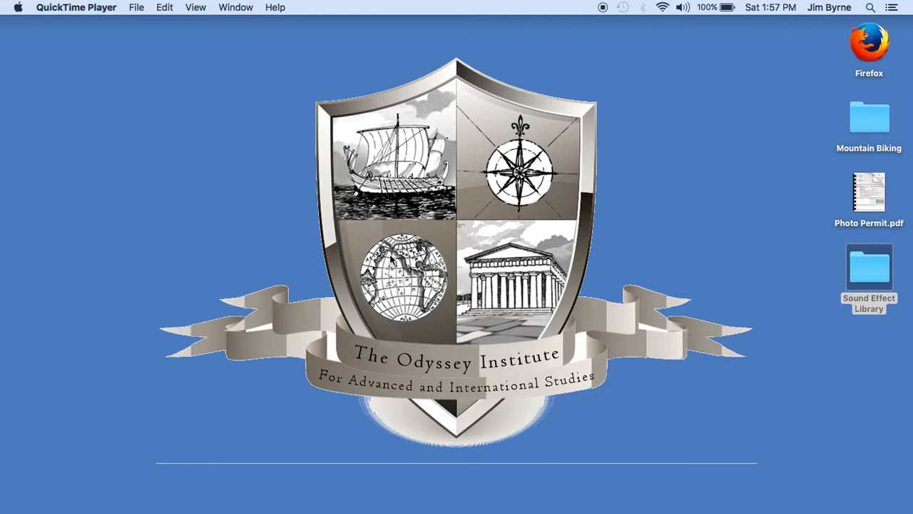
pyautogui.moveTo(431, 228)
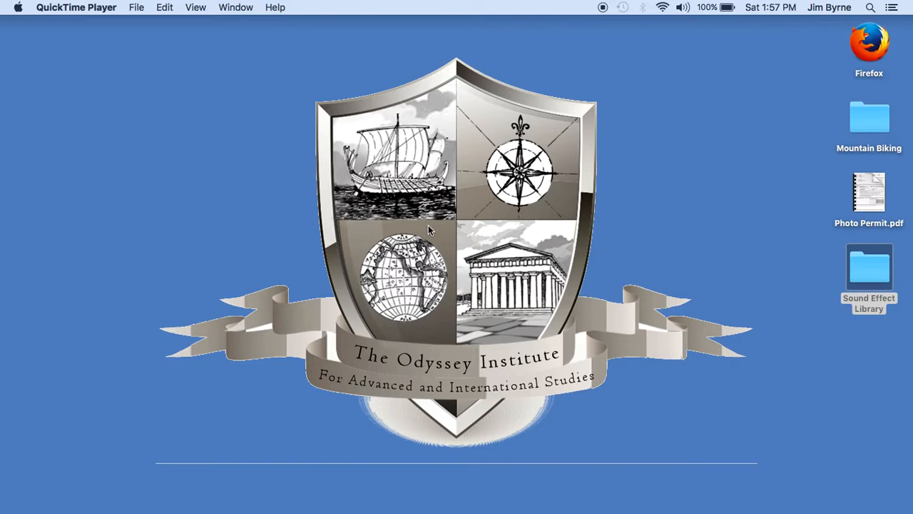
pyautogui.moveTo(608, 237)
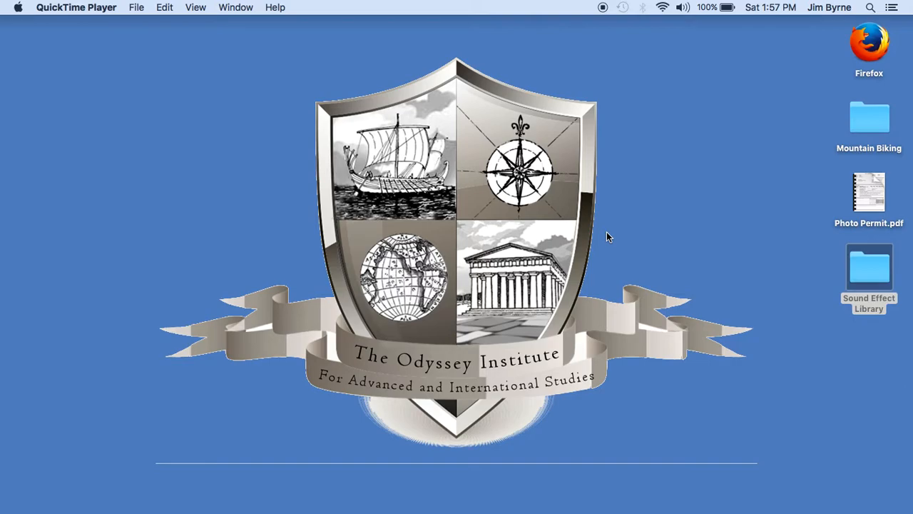
pyautogui.moveTo(687, 220)
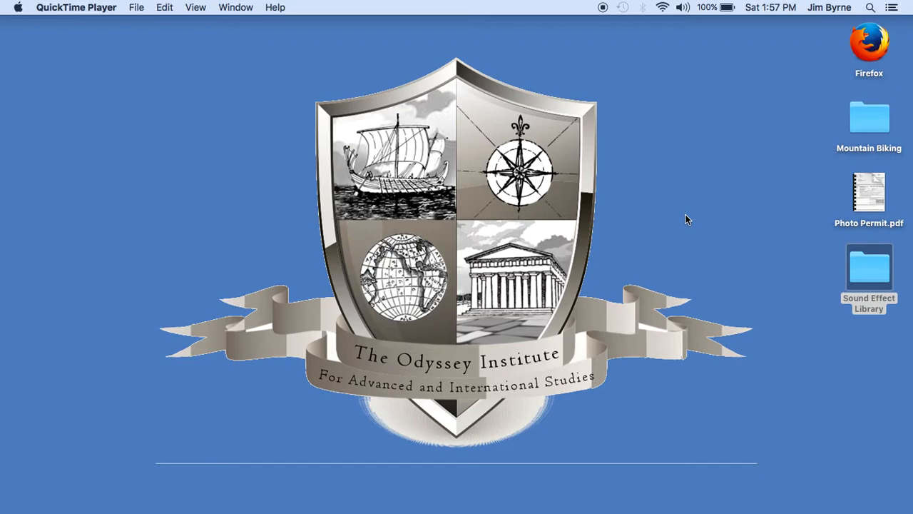
pyautogui.moveTo(702, 501)
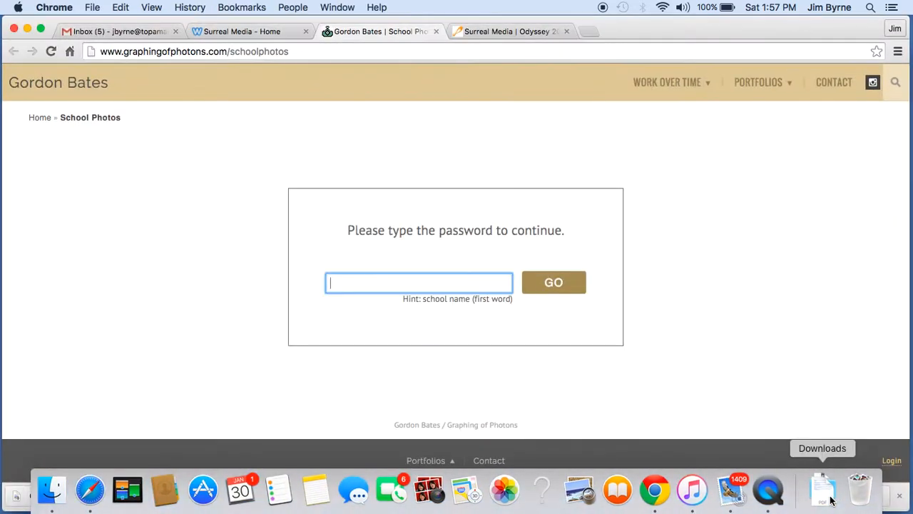
# Step: Go to the Surreal Media site and load its Odyssey Event Coverage page of gallery links
pyautogui.click(250, 31)
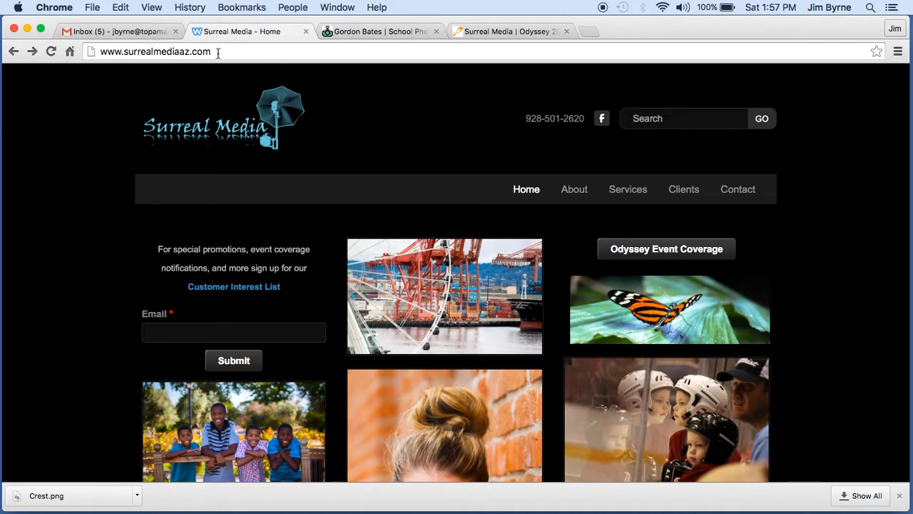
pyautogui.moveTo(414, 124)
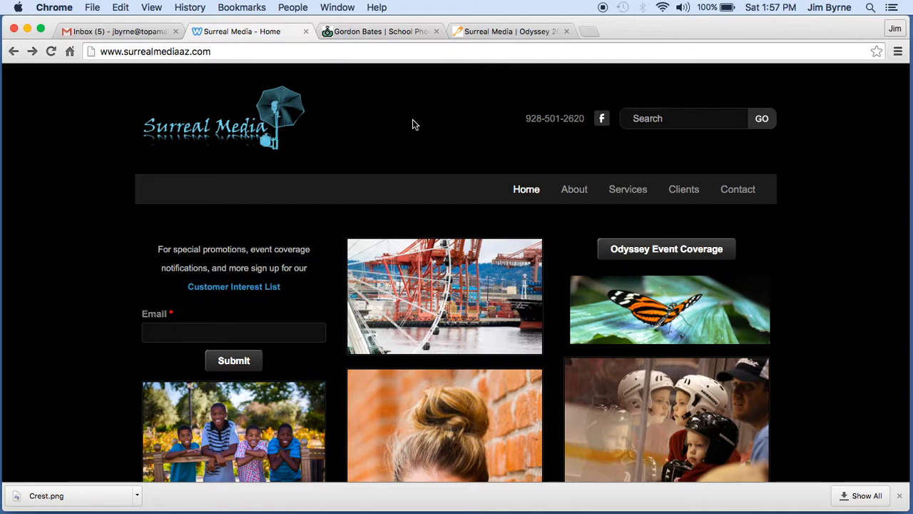
pyautogui.moveTo(667, 257)
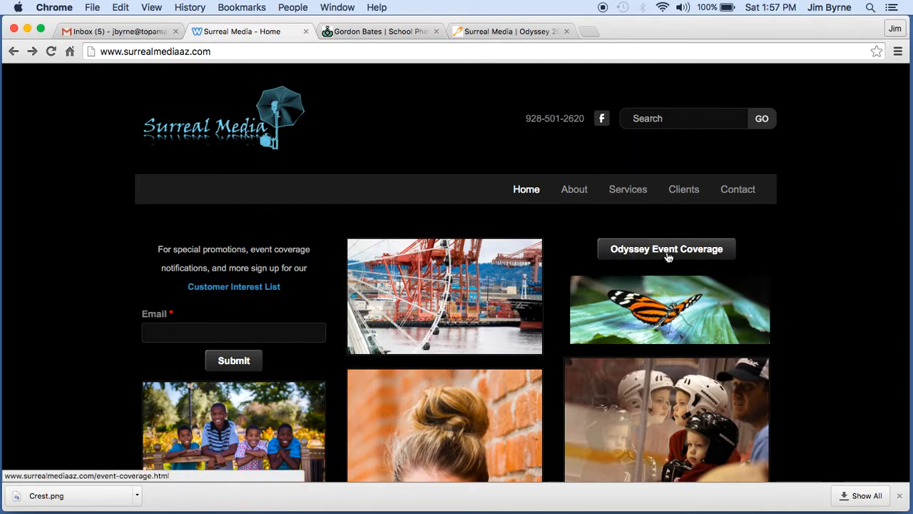
pyautogui.click(666, 248)
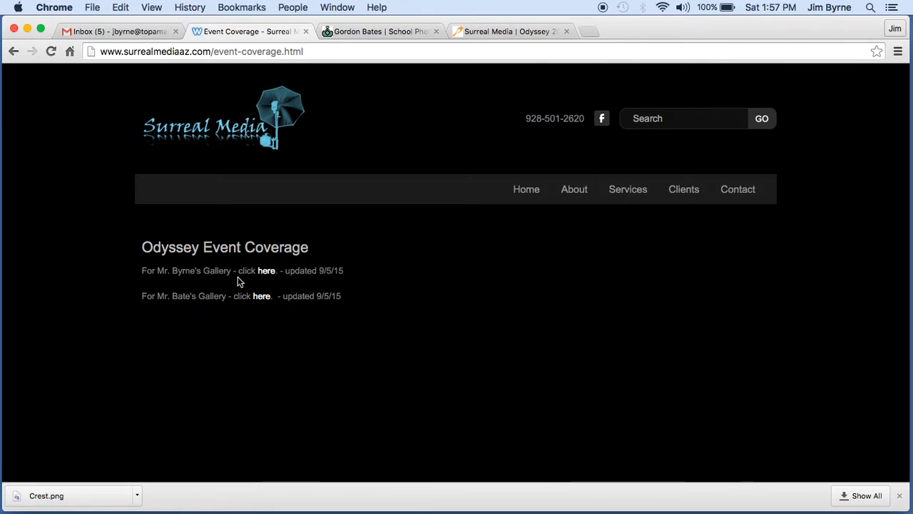
pyautogui.moveTo(248, 310)
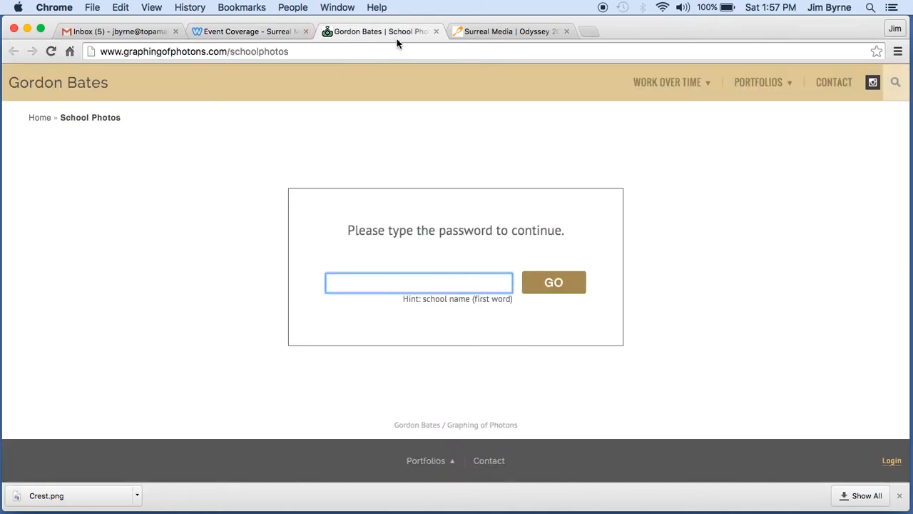
pyautogui.click(420, 283)
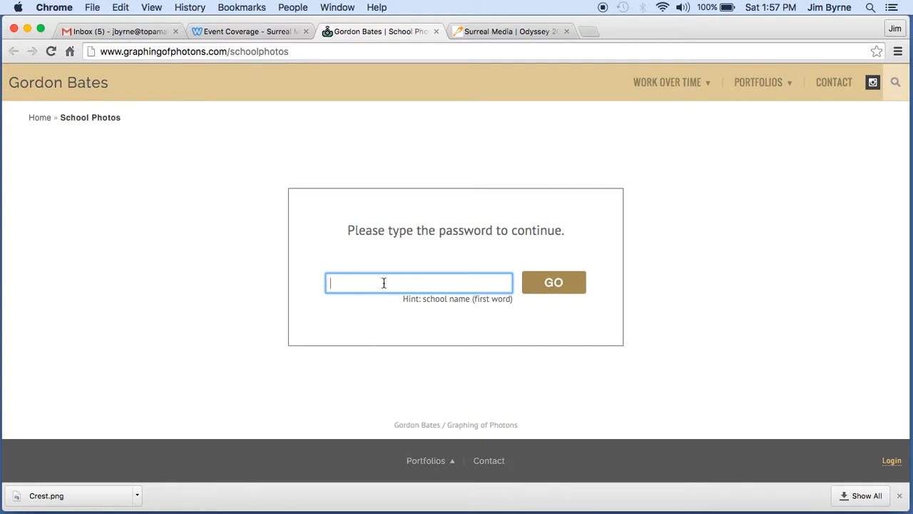
pyautogui.moveTo(465, 318)
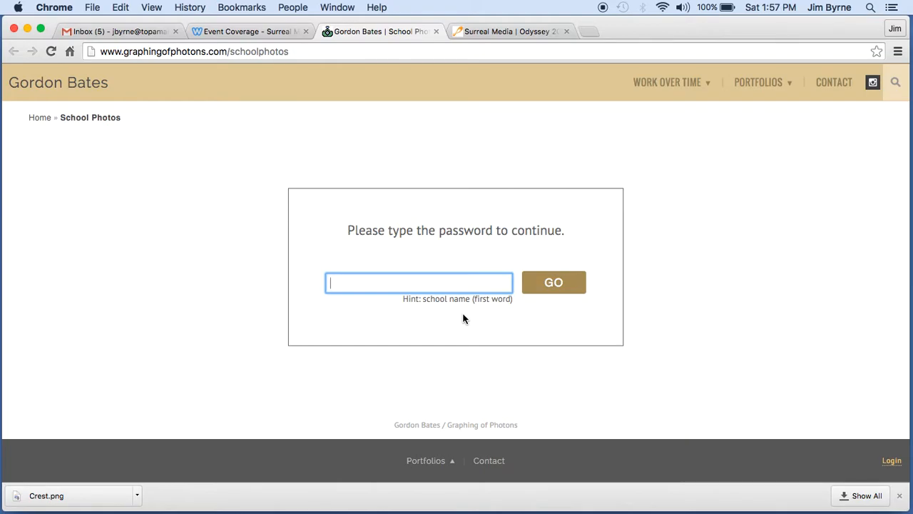
pyautogui.write('password')
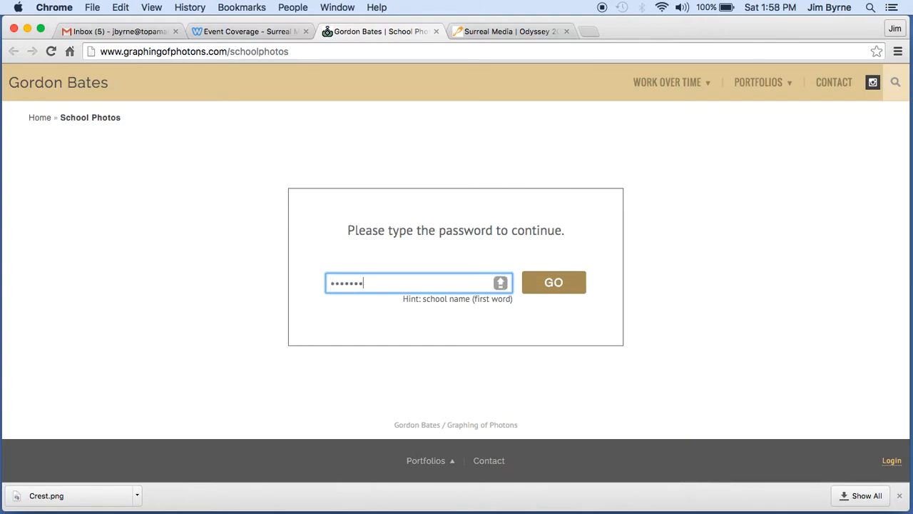
pyautogui.click(553, 283)
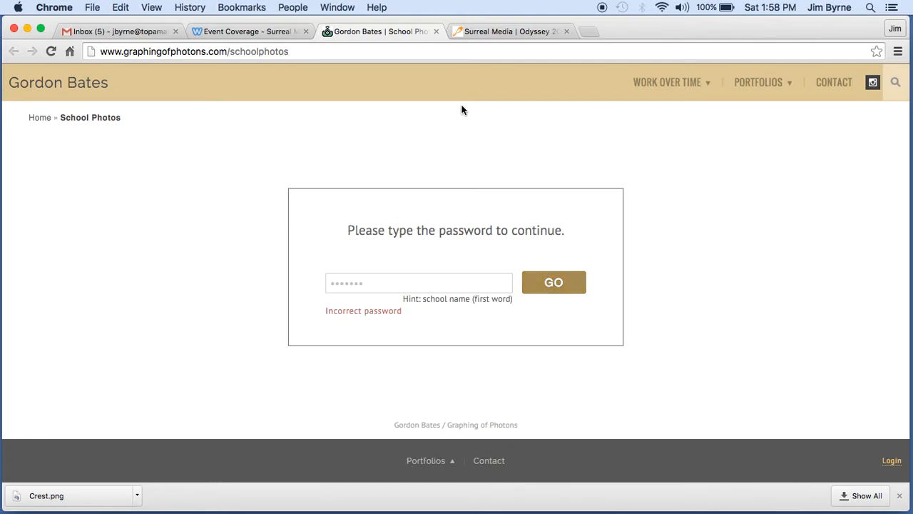
# Step: Go to the Zenfolio Odyssey 2015/2016 galleries and pick Odyssey VS. Window Rock Homecoming 2015
pyautogui.click(511, 31)
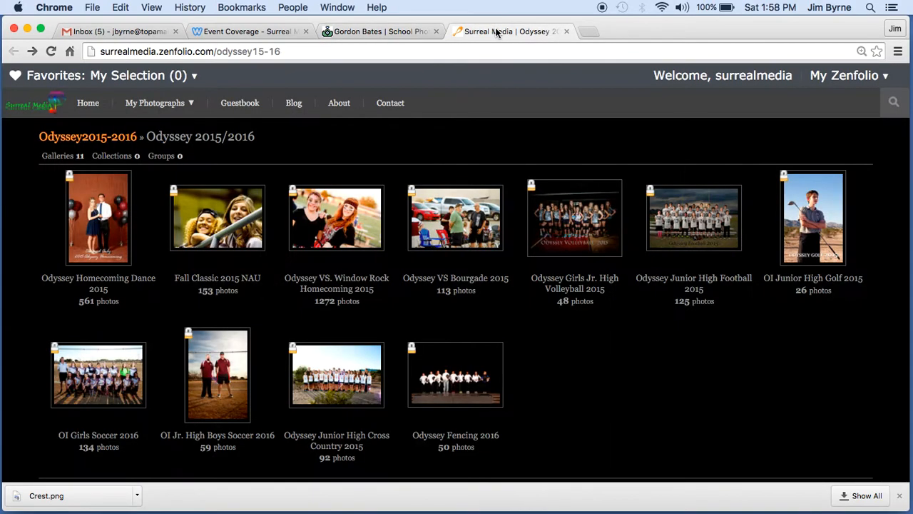
pyautogui.scroll(-3)
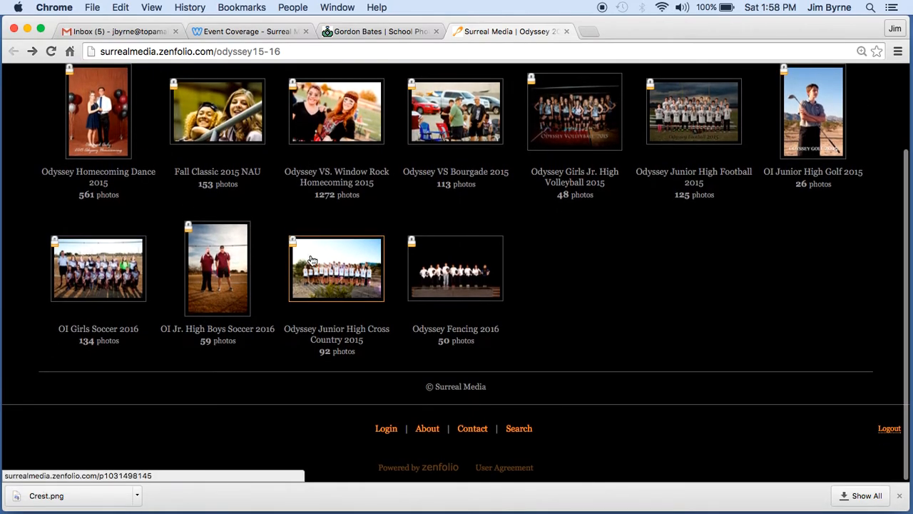
pyautogui.click(336, 112)
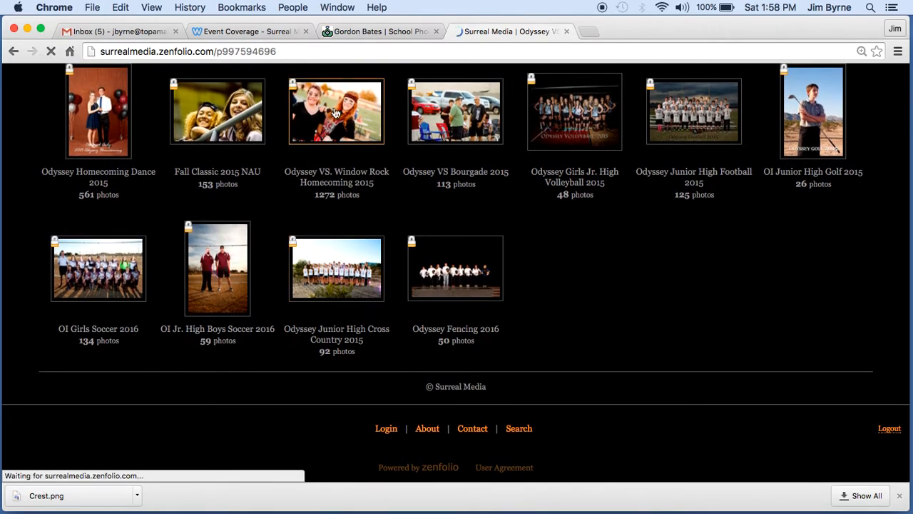
# Step: Favorite a homecoming gallery photo into the existing My Selection set
pyautogui.click(337, 111)
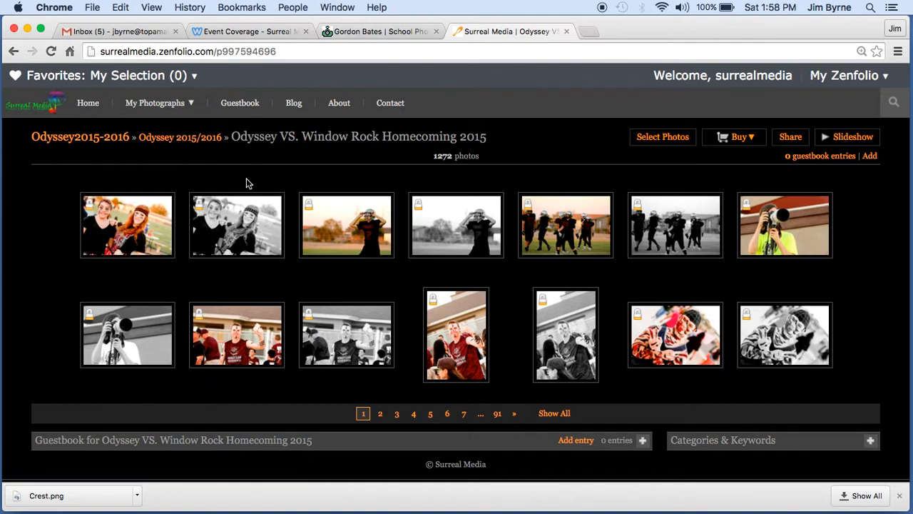
pyautogui.moveTo(117, 211)
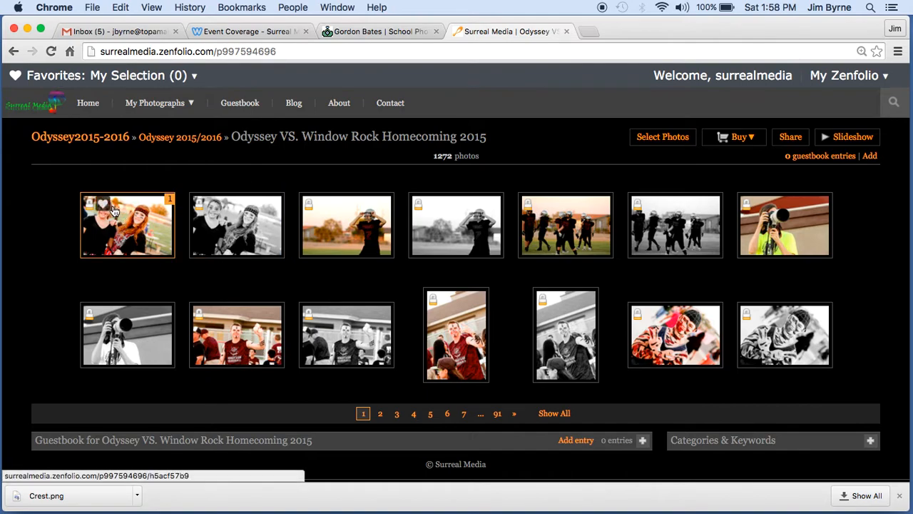
pyautogui.moveTo(105, 208)
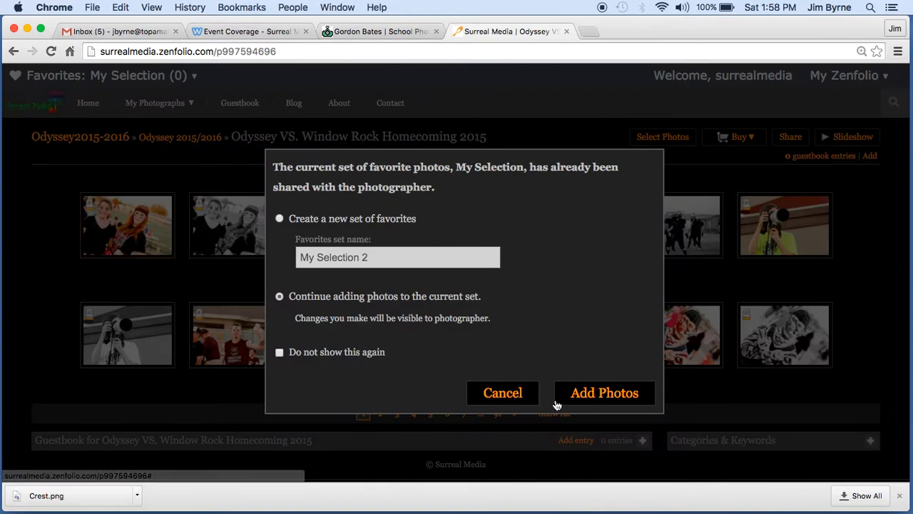
pyautogui.click(603, 392)
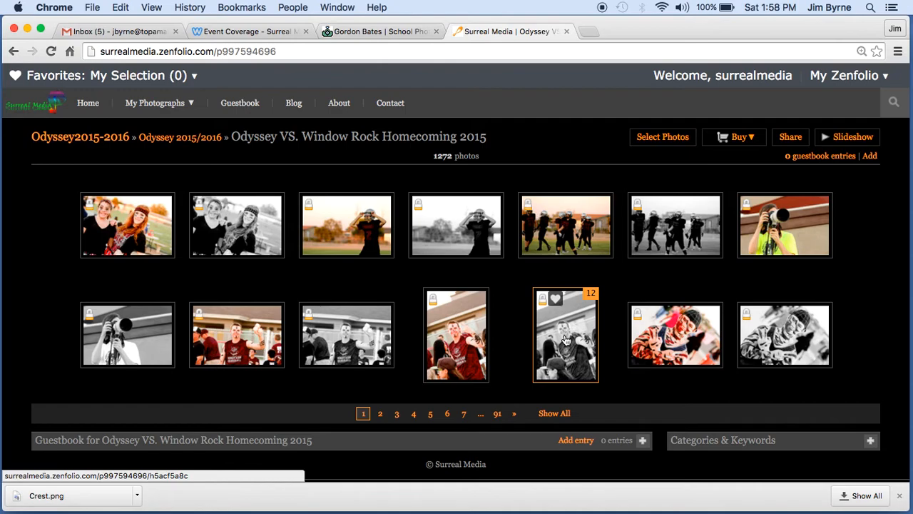